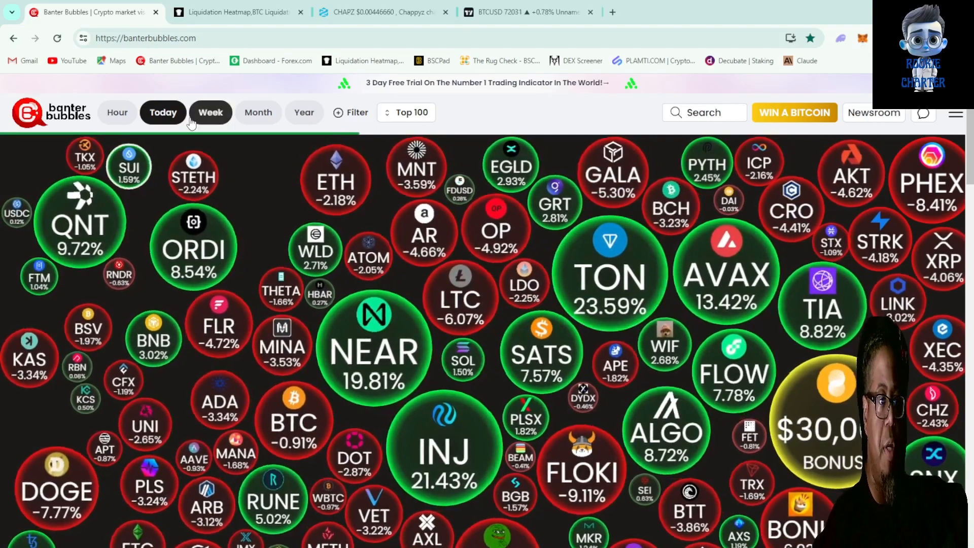
Switch the Banter Bubbles map to the hourly timeframe showing coins' last-hour changes
left_click(116, 113)
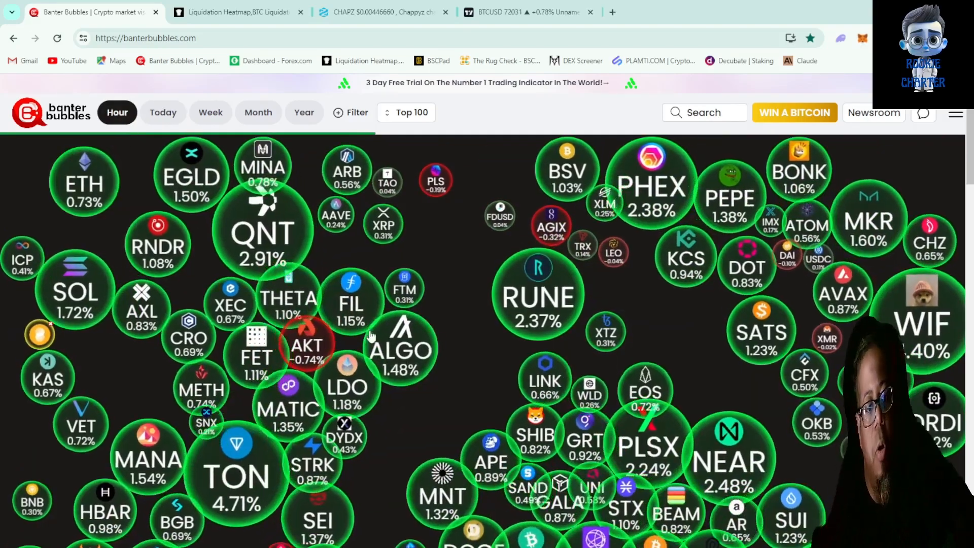
left_click(162, 113)
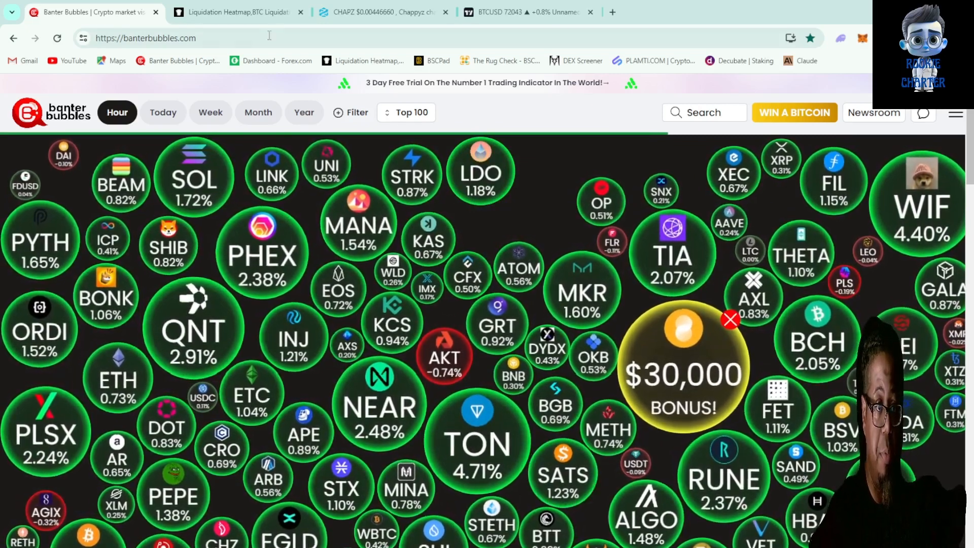
View the Coinglass Binance BTC/USDT liquidation heatmap, then the DEXTools CHAPZ chart
left_click(237, 12)
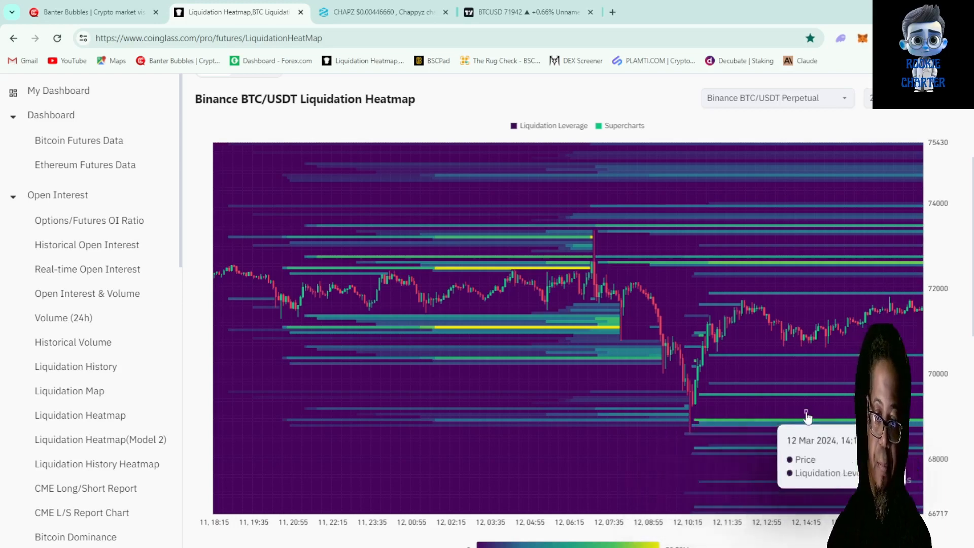
mouse_move(793, 377)
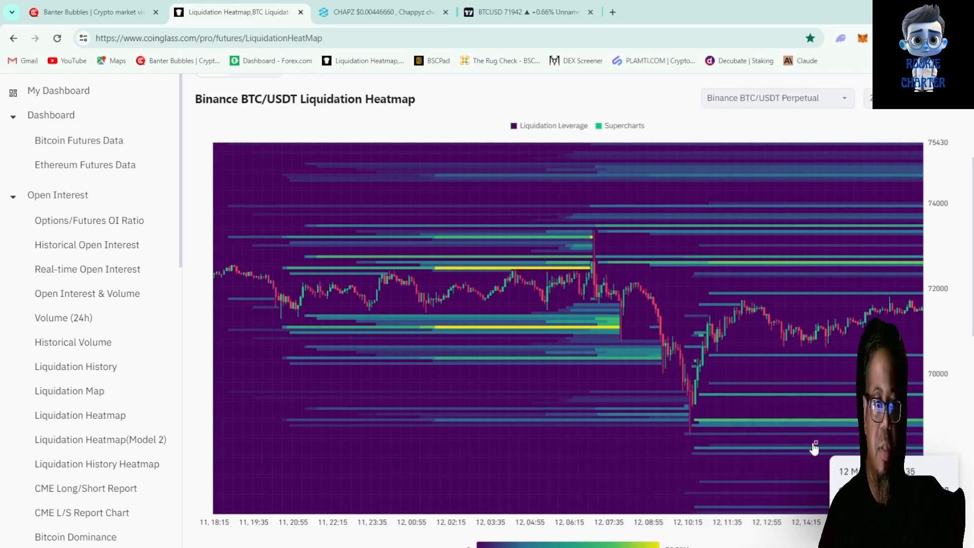
left_click(379, 13)
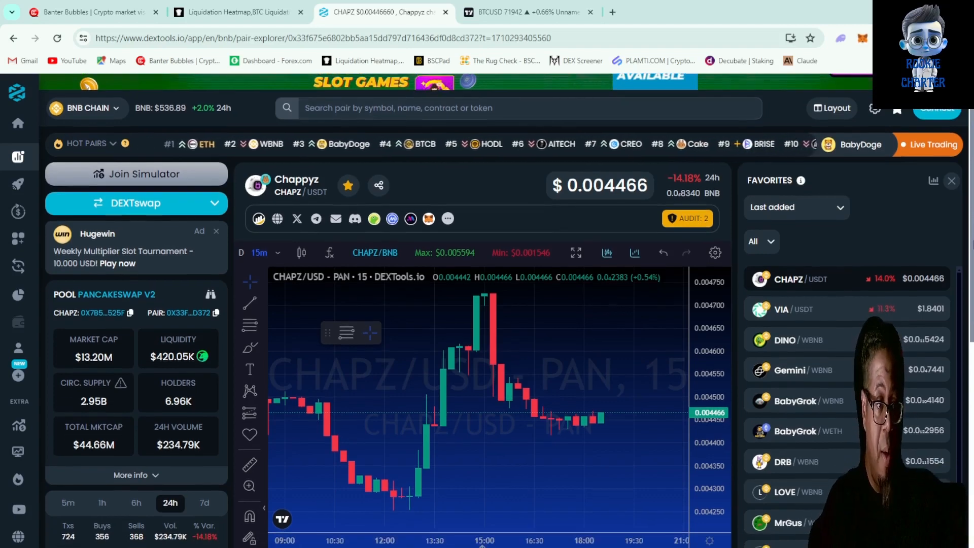
Bring the CHAPZ/USDT trade history table and 99/99 DEXTscore panel into view
scroll("down", 3)
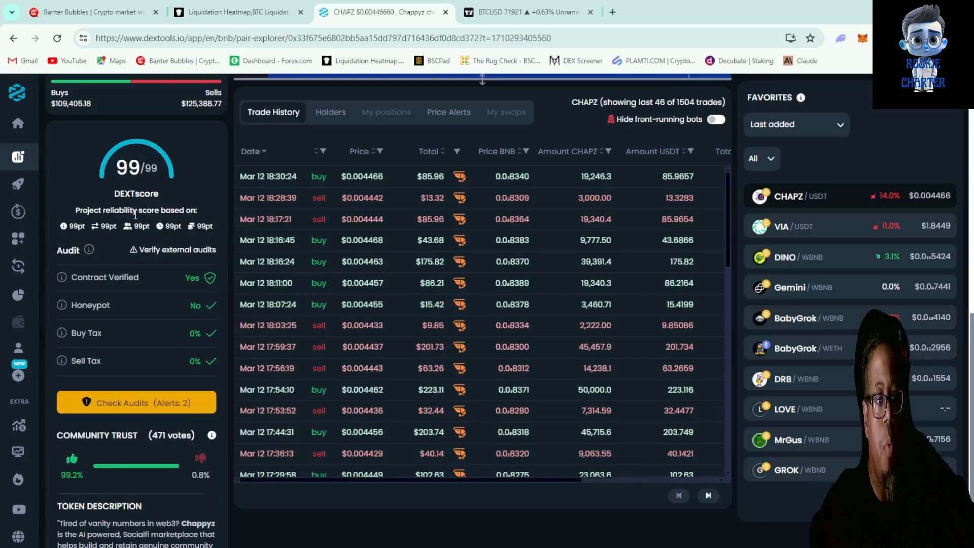
mouse_move(165, 358)
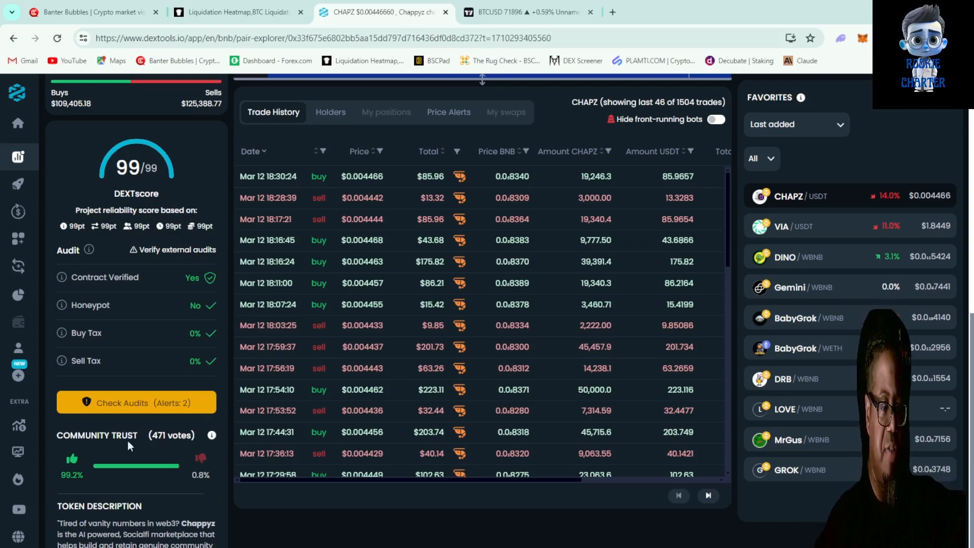
mouse_move(506, 532)
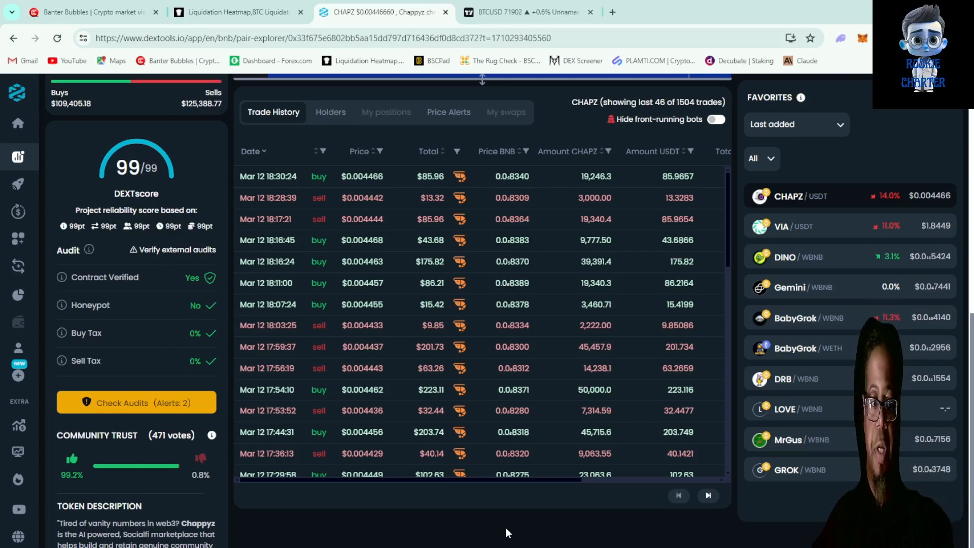
Show the Chappyz audit scan results from Quick Intel, TokenSniffer, GoPlus and Honeypot.is
left_click(135, 403)
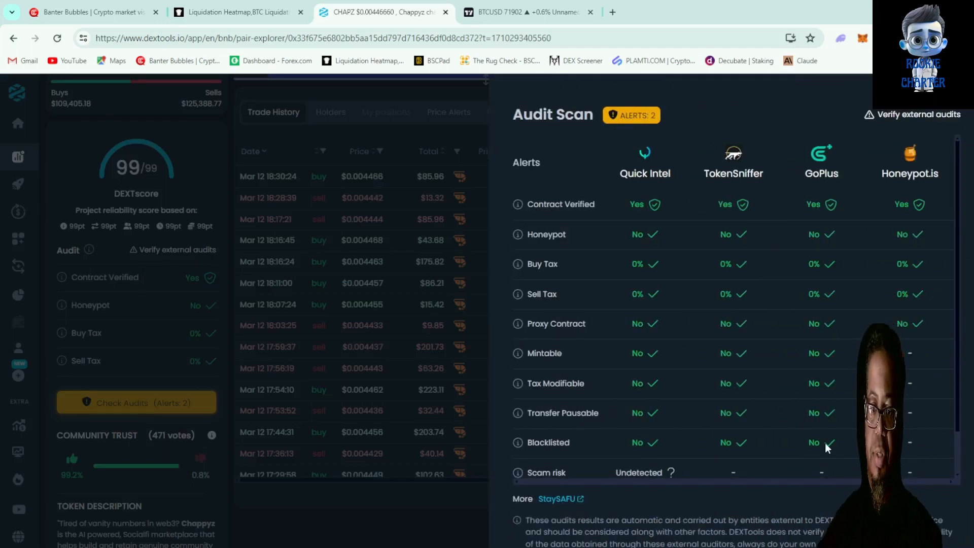
scroll("down", 3)
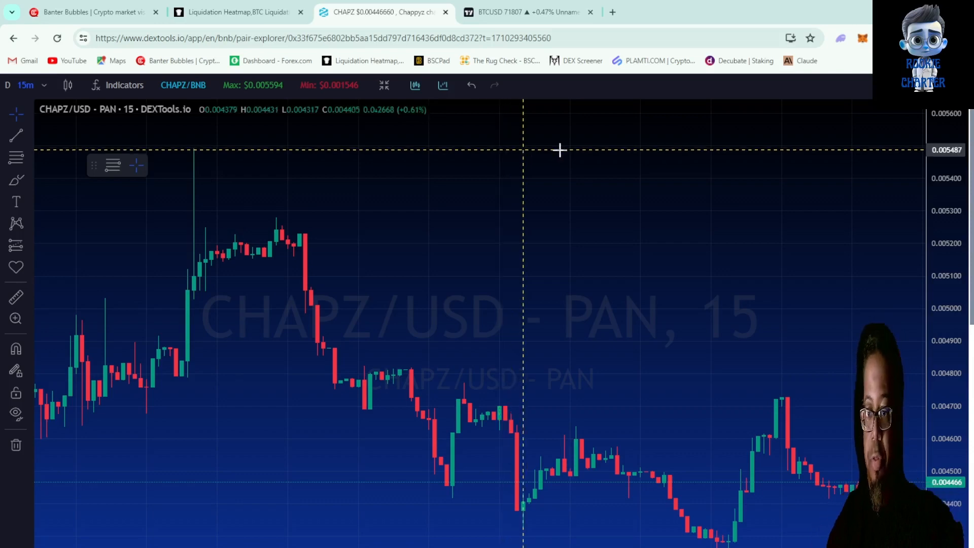
mouse_move(839, 488)
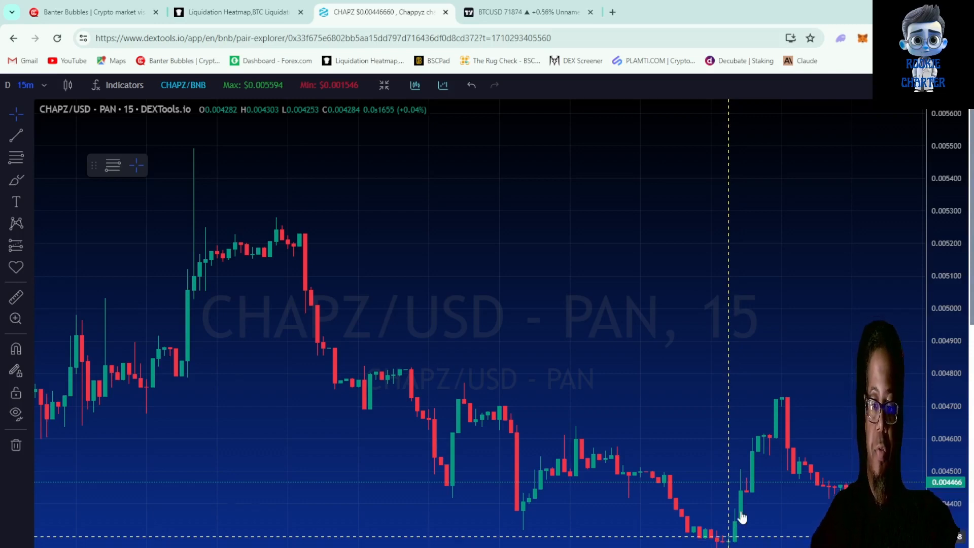
mouse_move(775, 405)
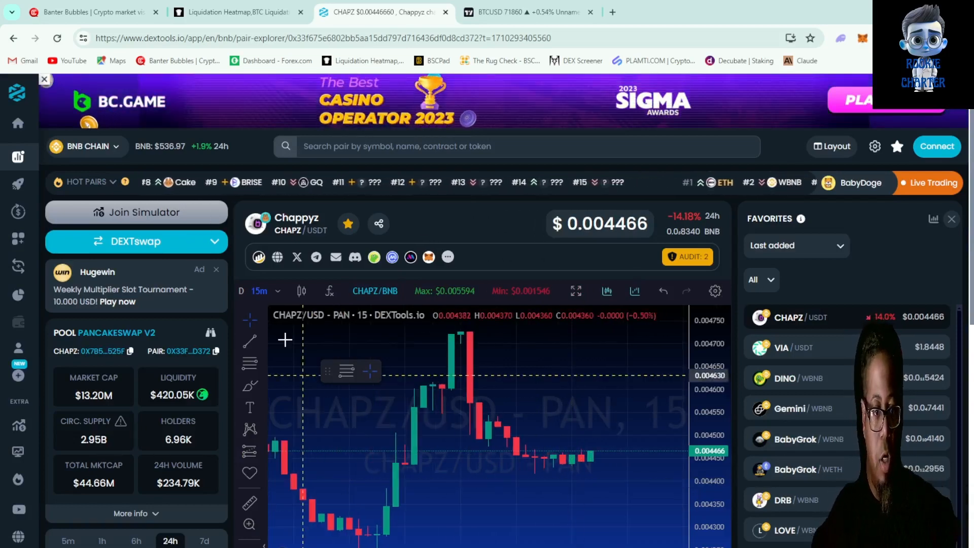
Change the CHAPZ/USD chart interval to 1 minute, then to 5 minutes
left_click(258, 291)
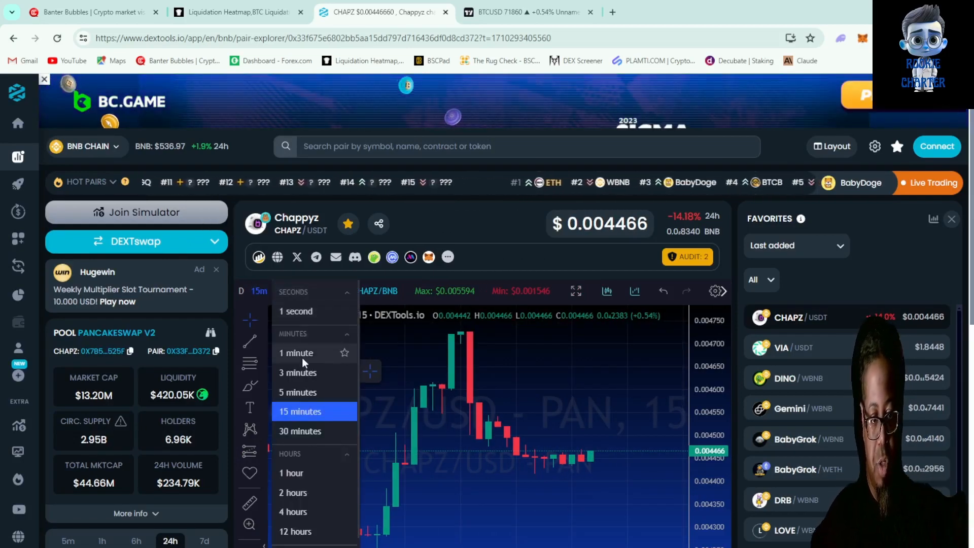
left_click(296, 353)
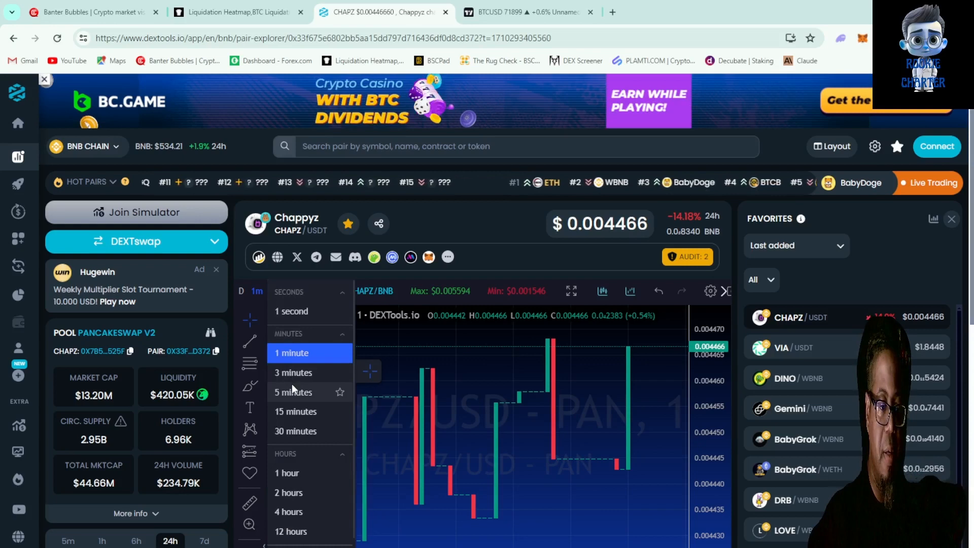
left_click(293, 391)
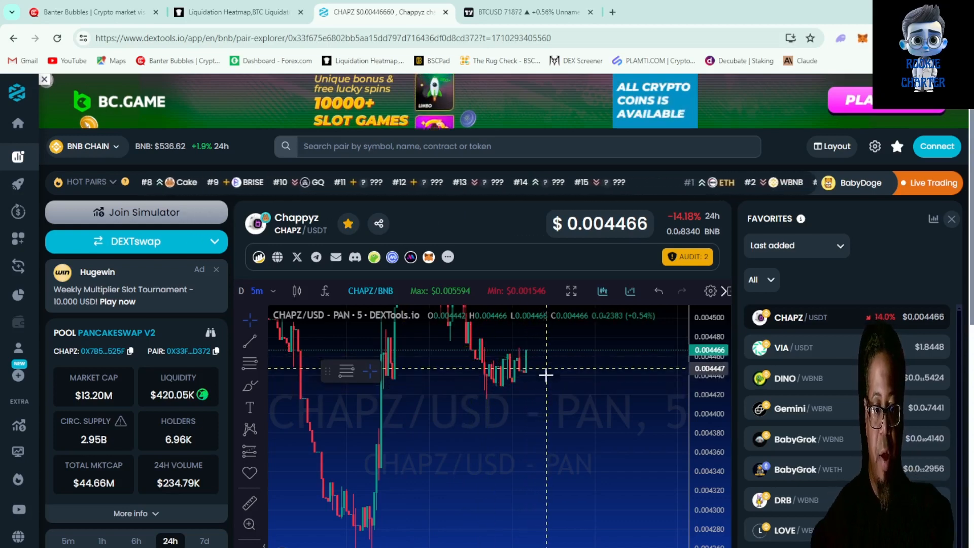
mouse_move(558, 377)
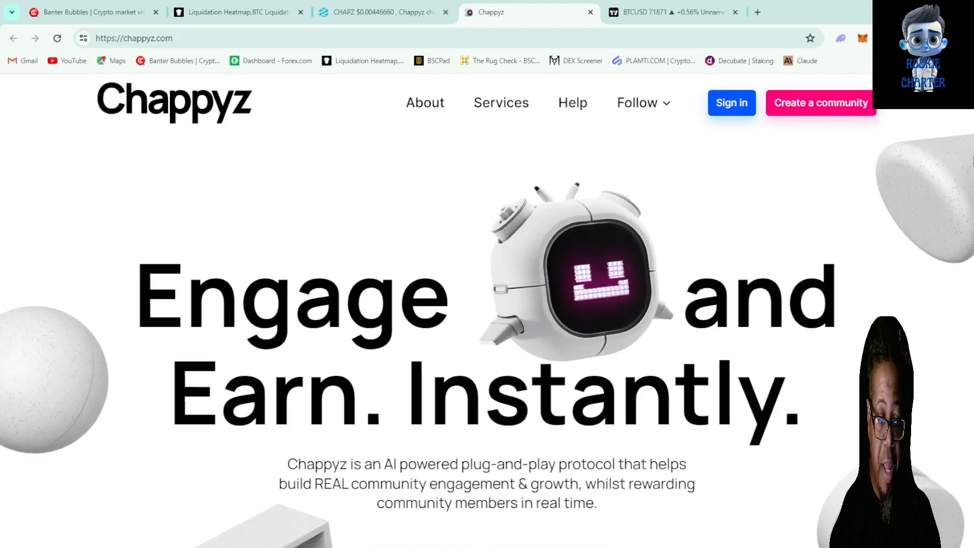
Go from the Chappyz homepage to the CHAPZ staking page via Stake now
scroll("down", 3)
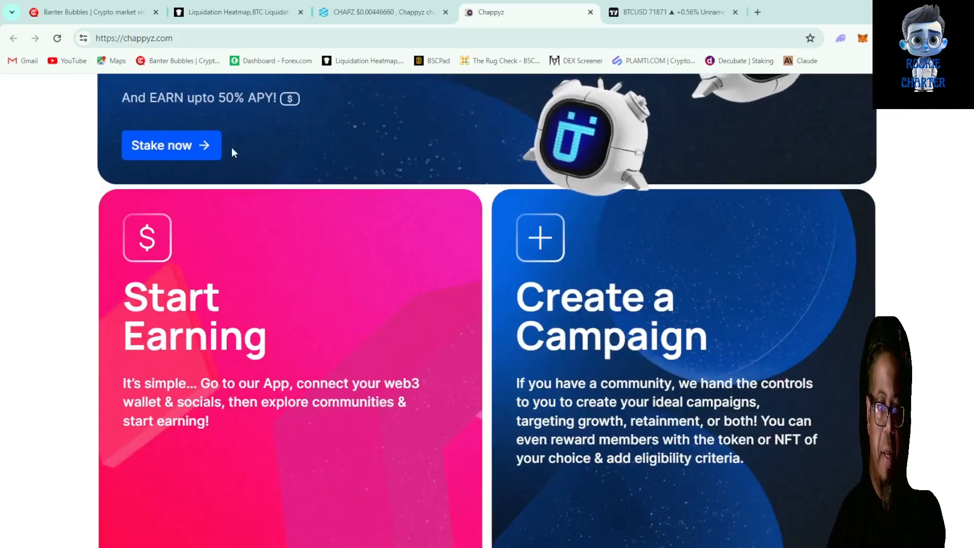
left_click(160, 145)
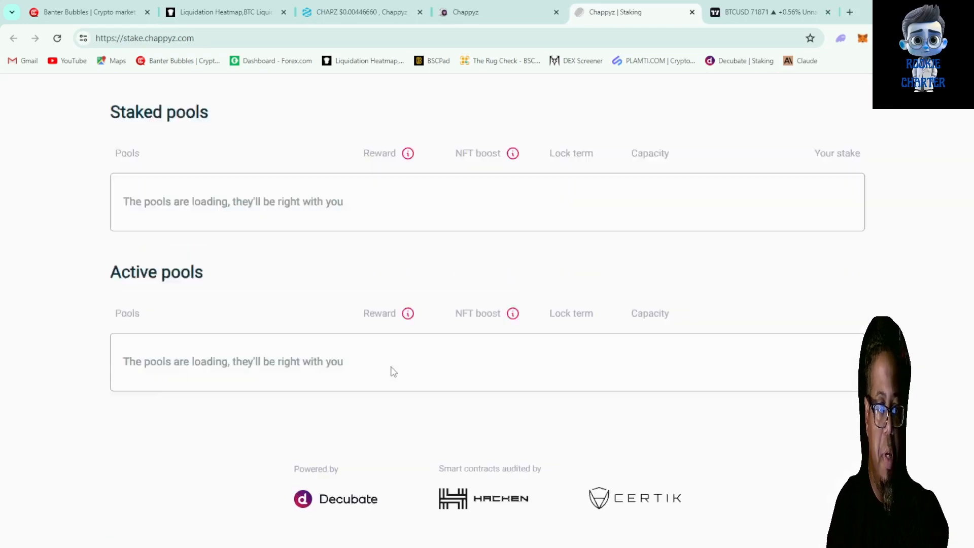
scroll("up", 3)
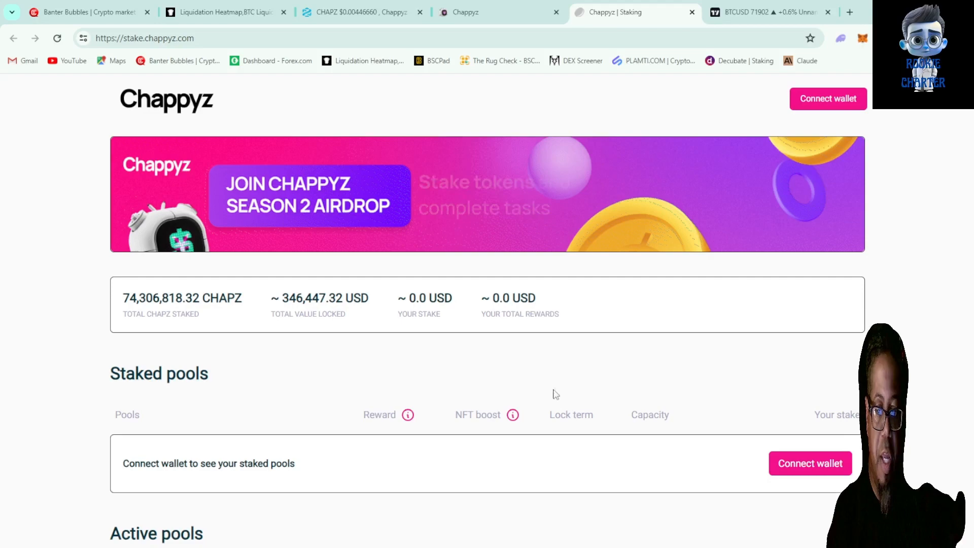
scroll("down", 3)
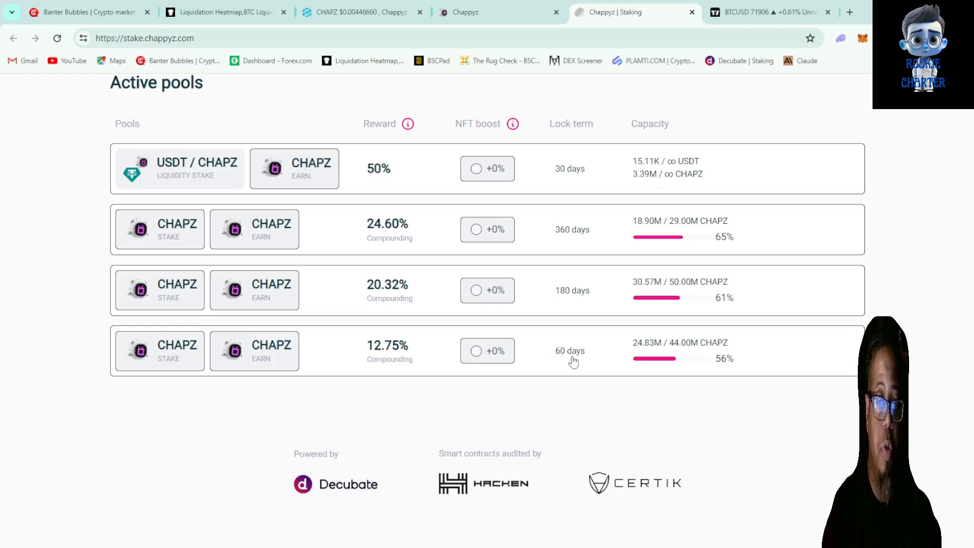
mouse_move(561, 303)
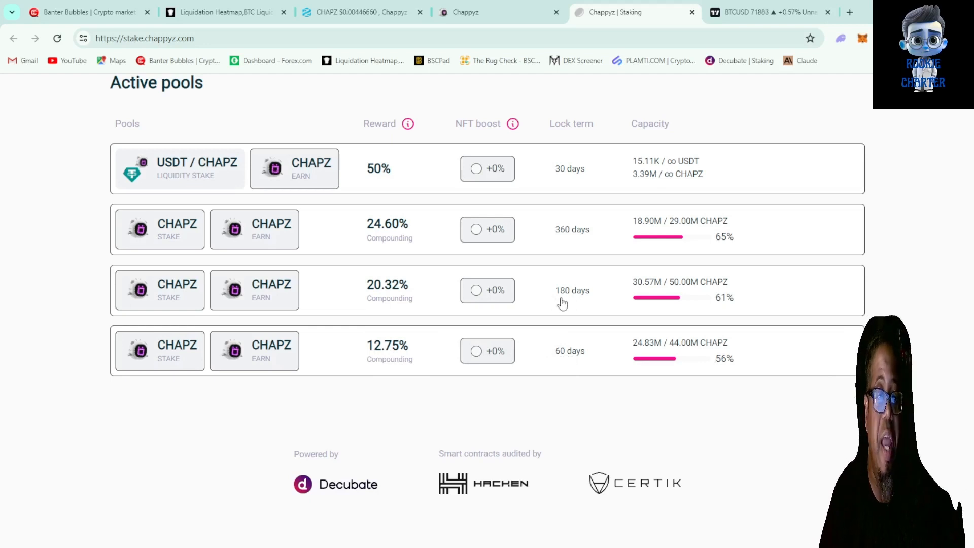
mouse_move(549, 297)
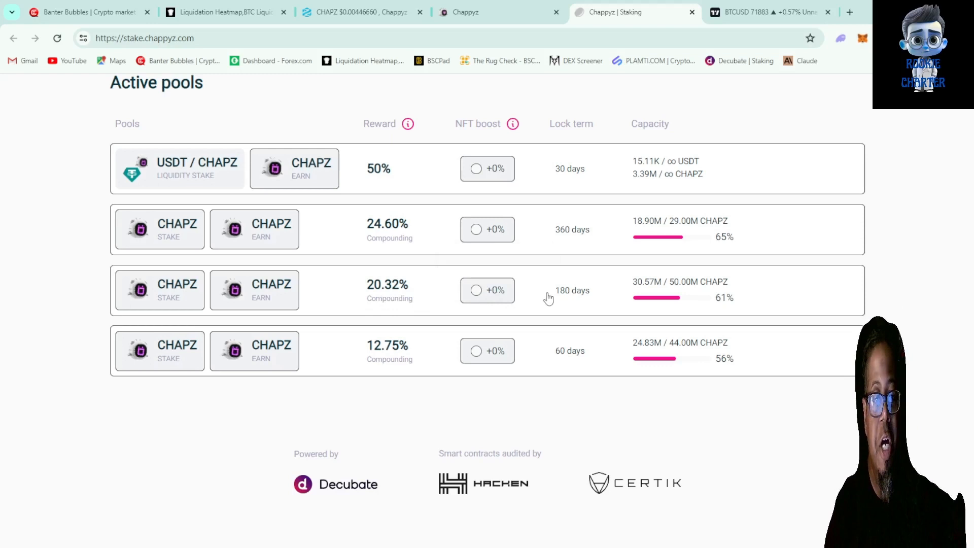
mouse_move(563, 233)
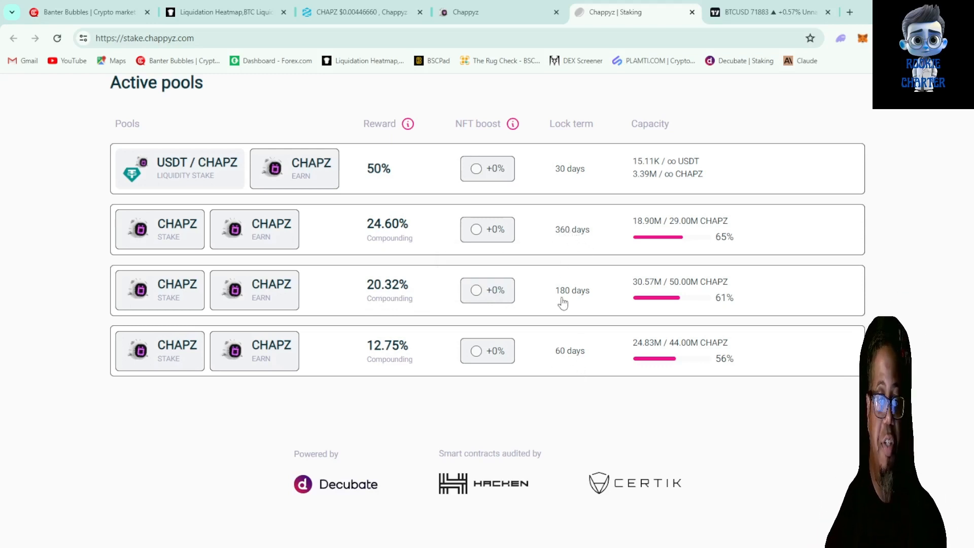
mouse_move(565, 237)
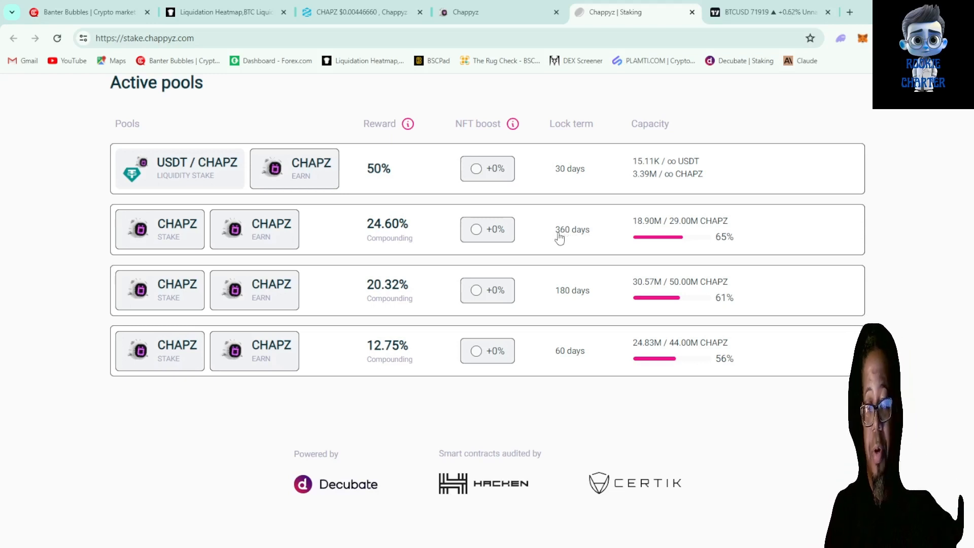
mouse_move(565, 242)
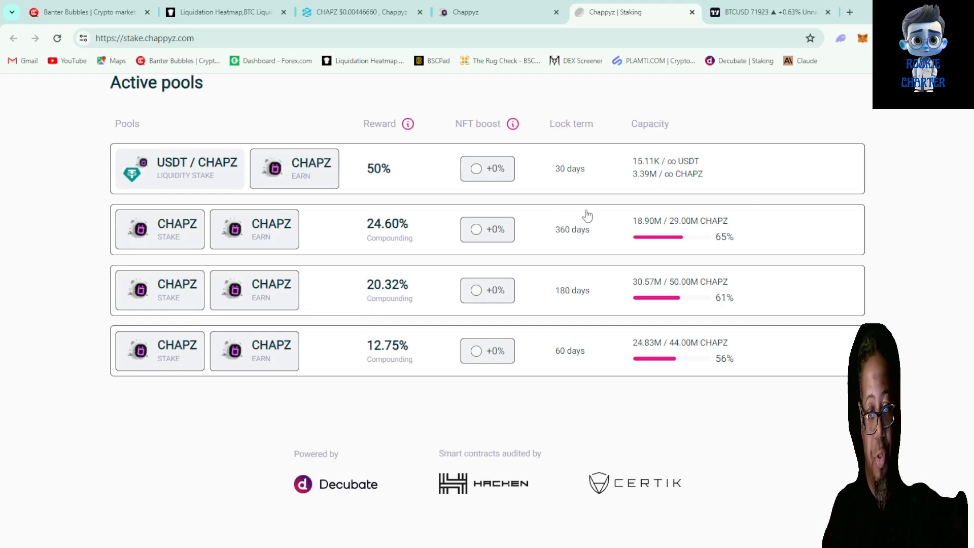
mouse_move(562, 248)
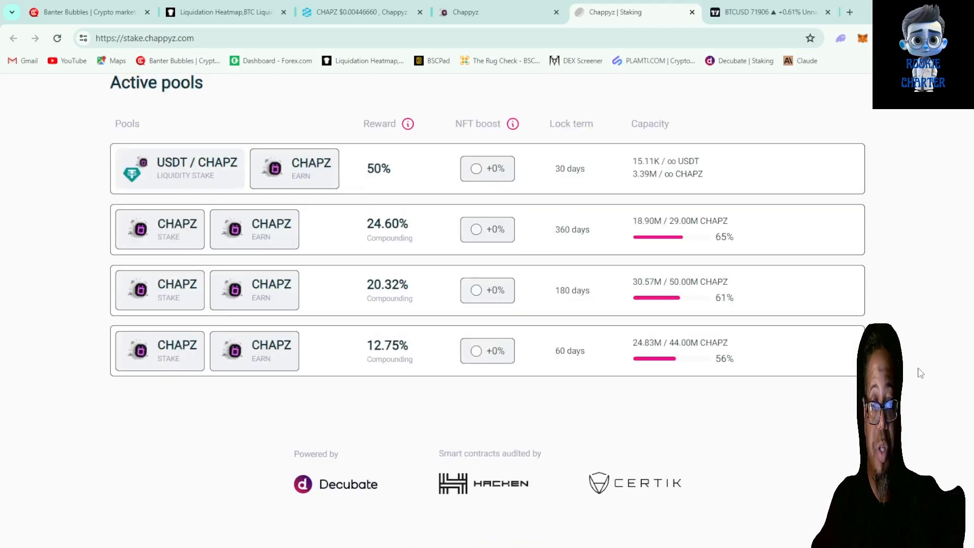
scroll("up", 3)
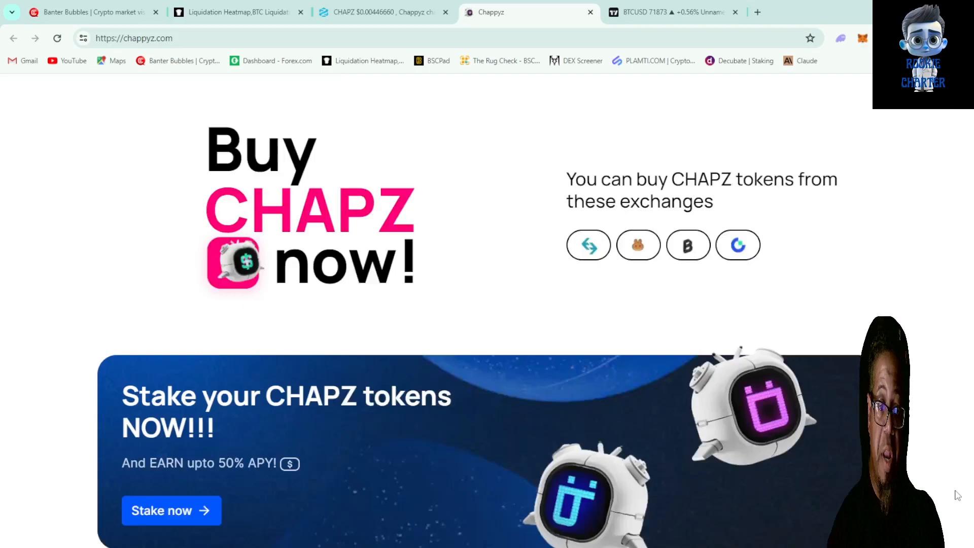
Scroll through Chat & Earn, assignments, FAQs, contract addresses and Strategic Partners on chappyz.com
scroll("down", 3)
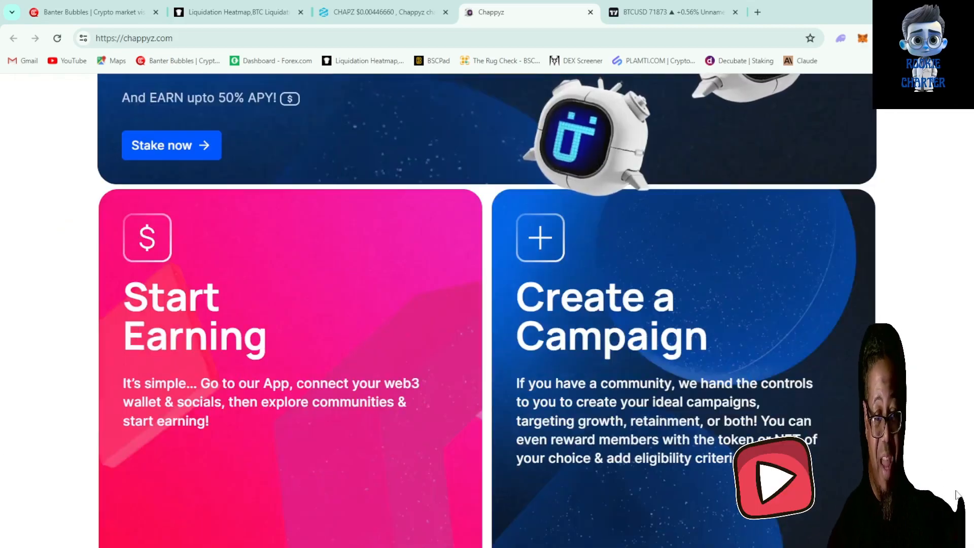
scroll("down", 3)
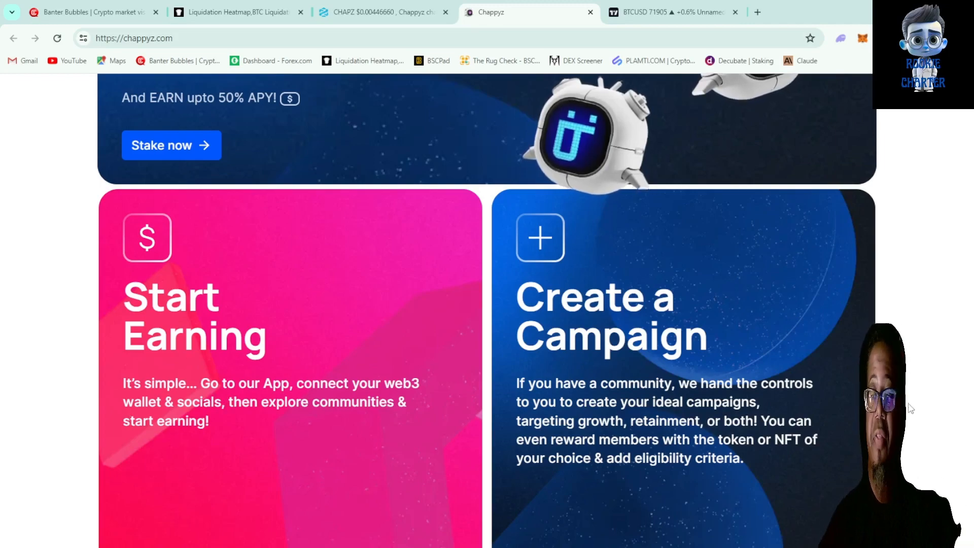
scroll("down", 3)
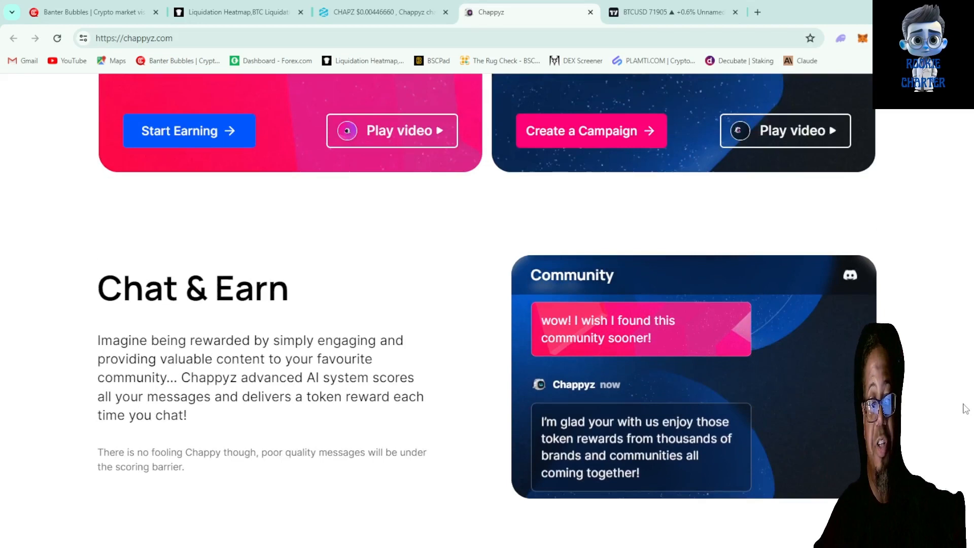
scroll("down", 3)
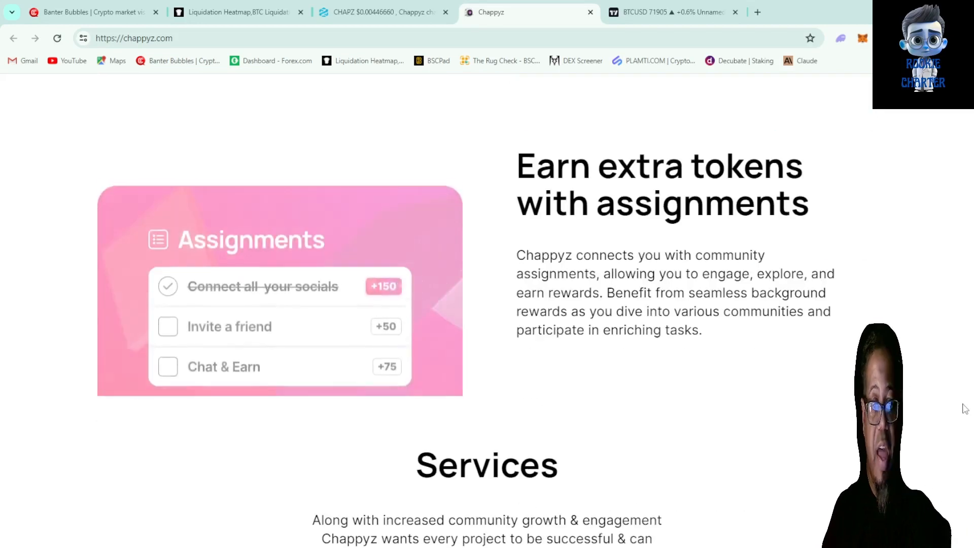
scroll("down", 3)
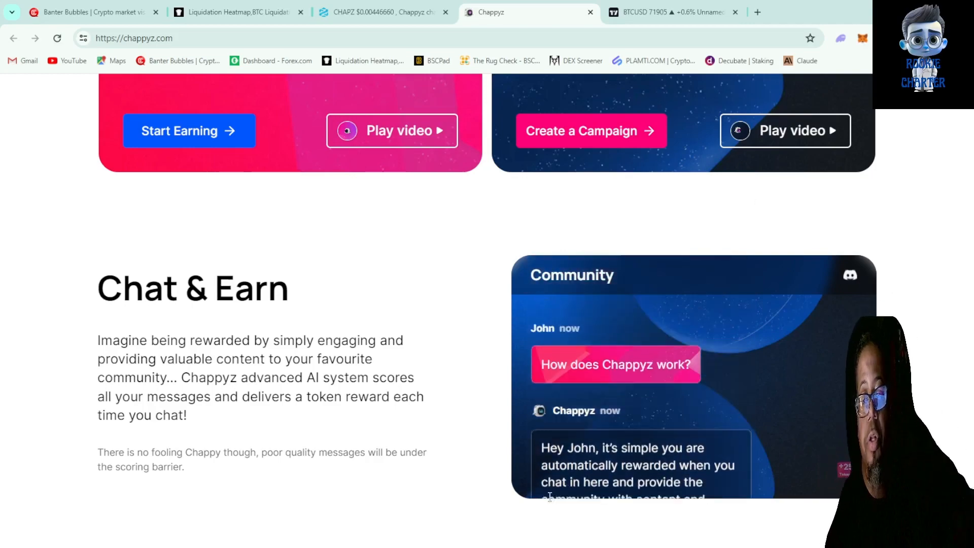
scroll("down", 3)
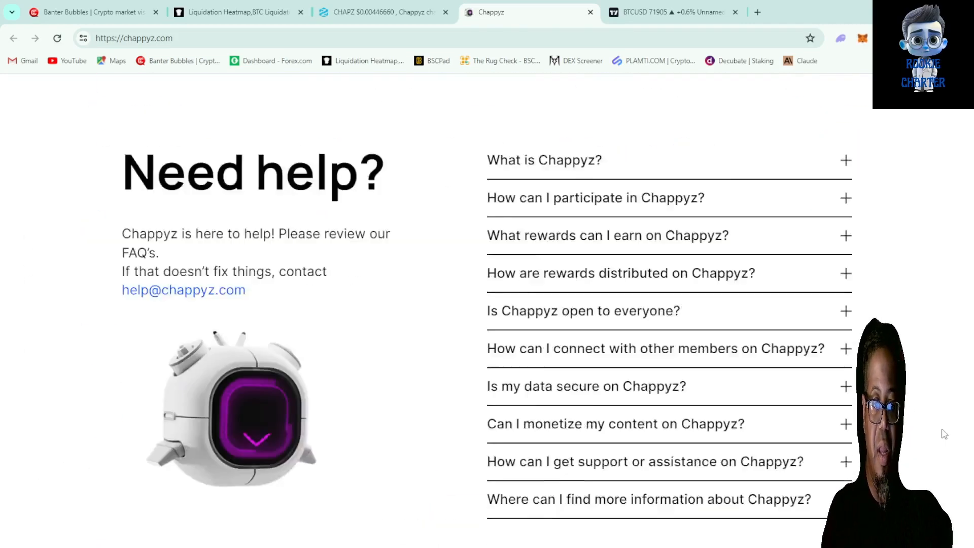
scroll("down", 3)
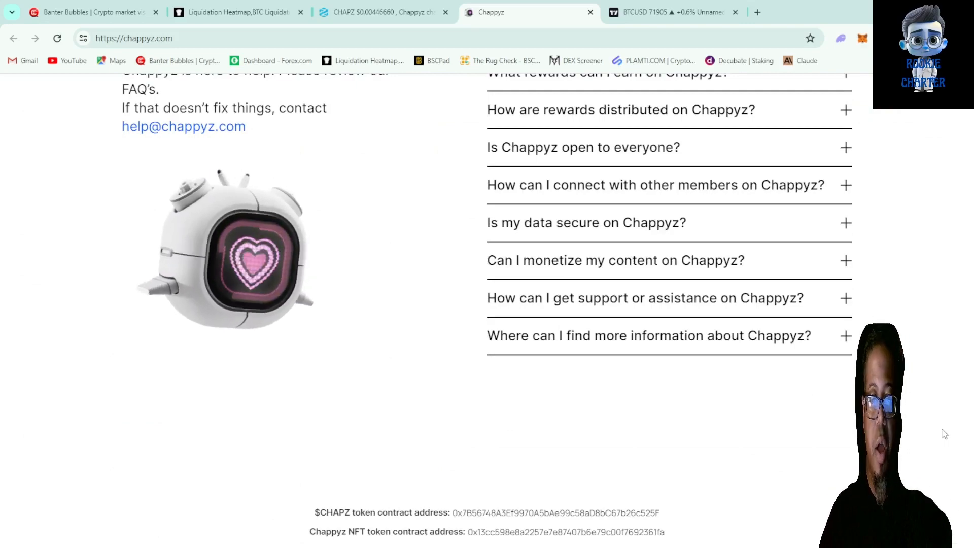
scroll("down", 3)
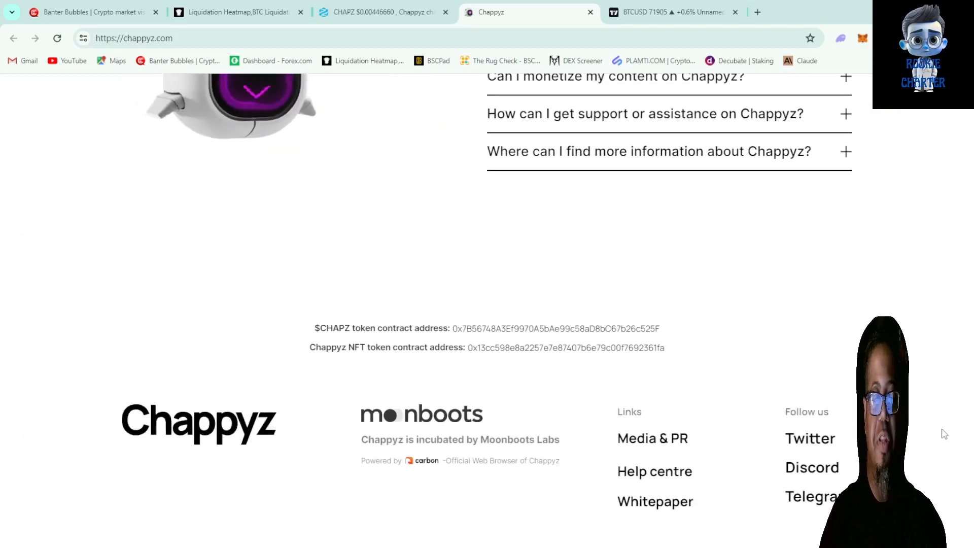
scroll("up", 3)
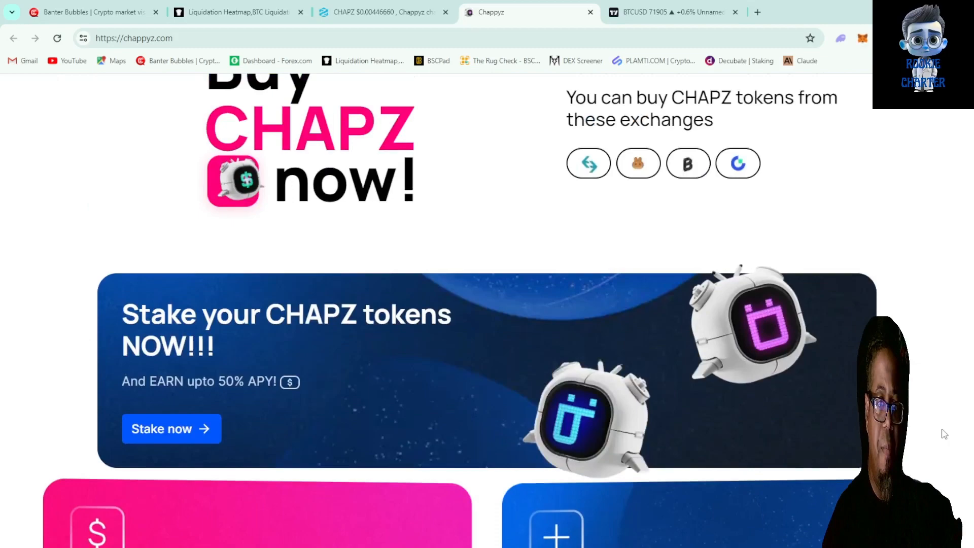
scroll("down", 3)
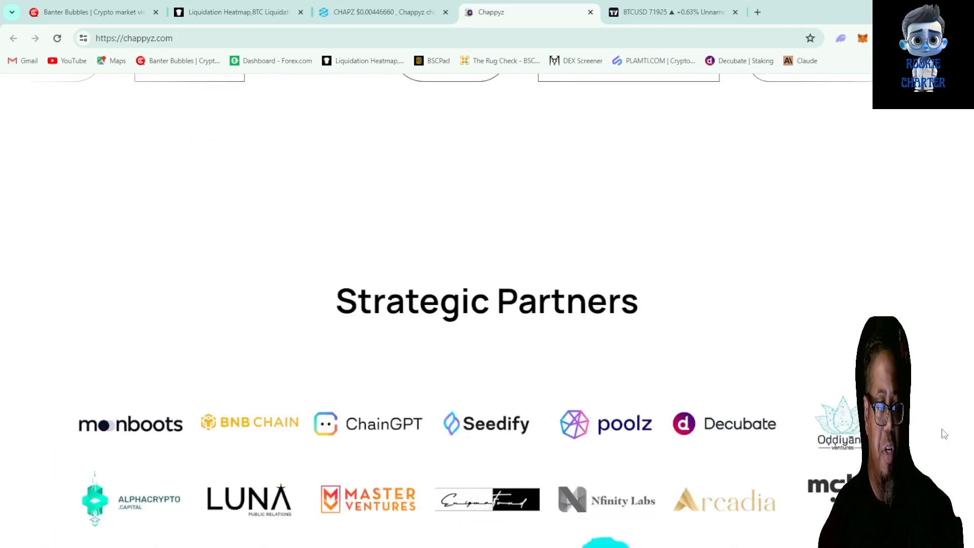
mouse_move(352, 448)
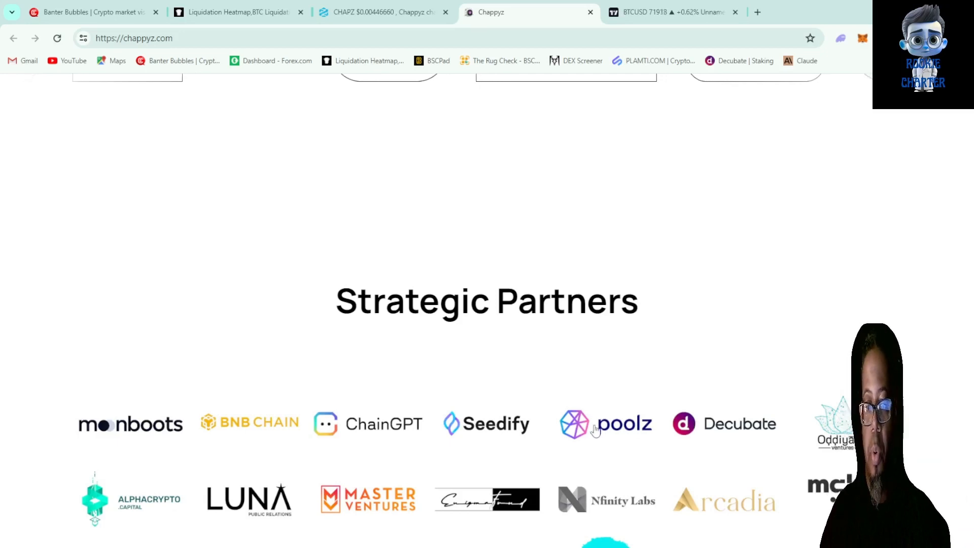
mouse_move(43, 543)
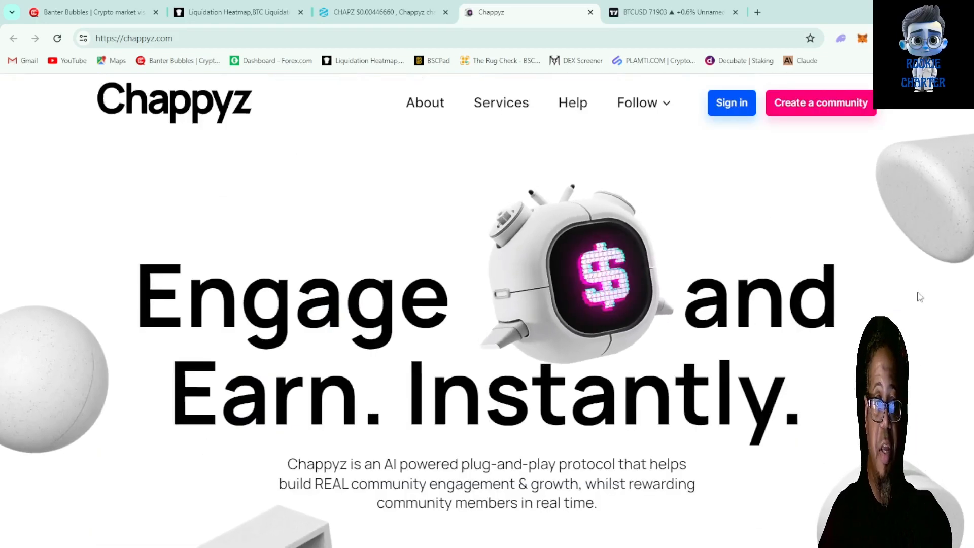
View CoinGecko's Chappyz page at $0.004477, down 13.8%, and its market stats
left_click(237, 13)
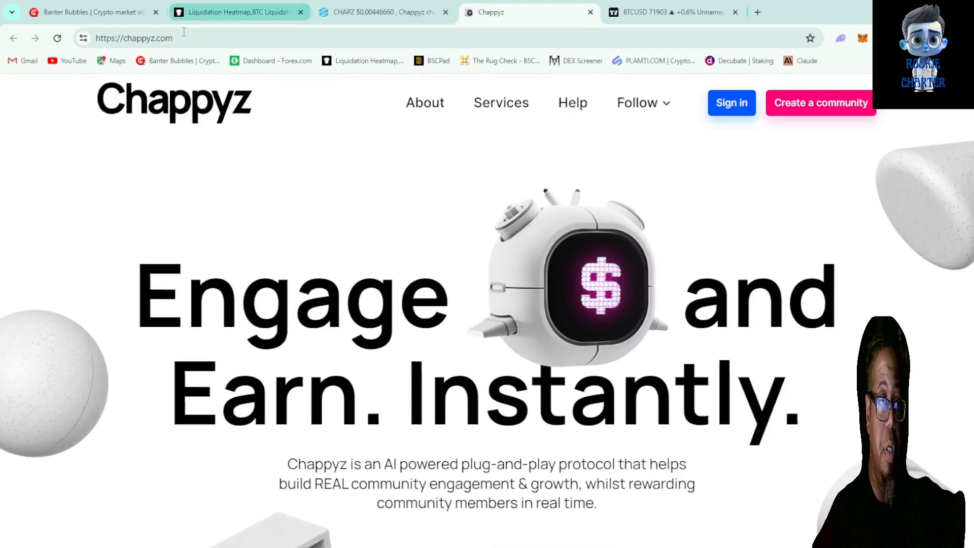
left_click(378, 12)
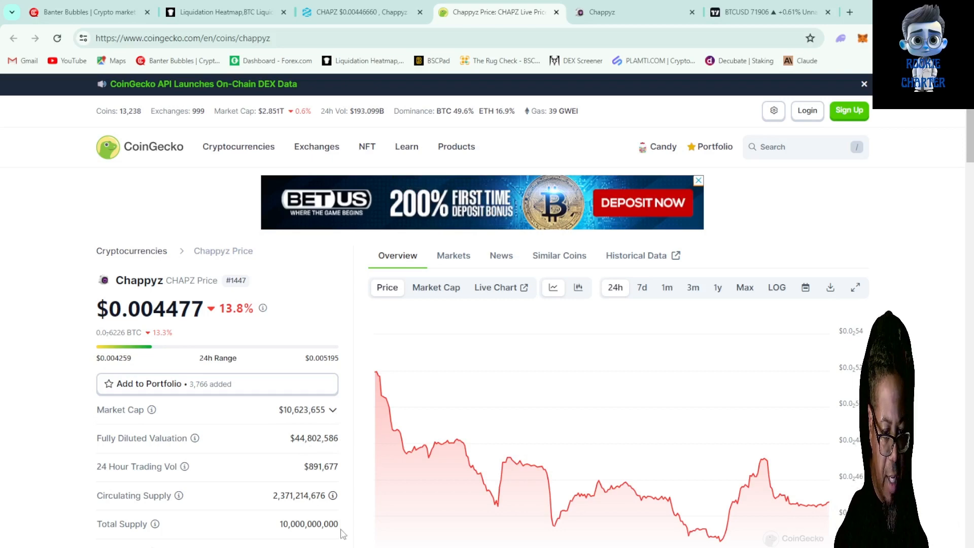
scroll("down", 3)
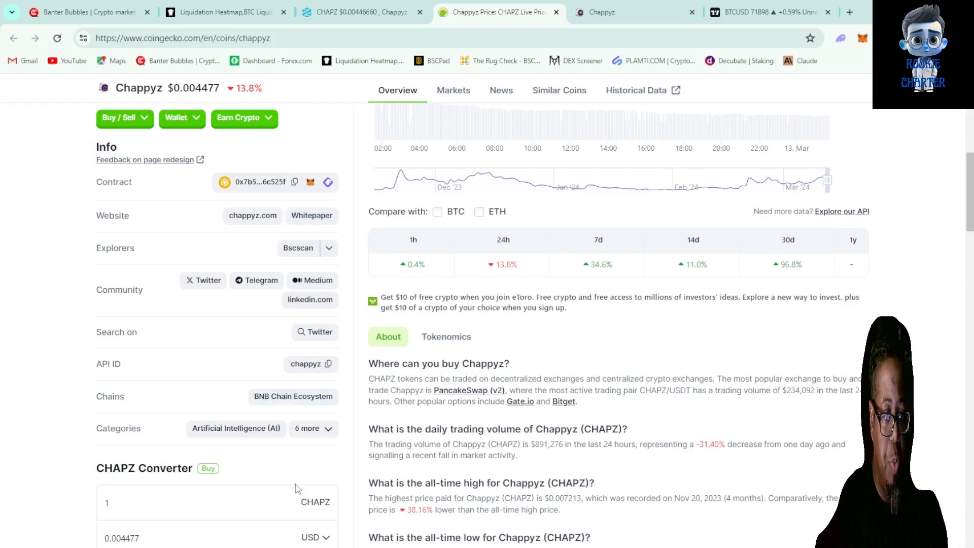
scroll("up", 3)
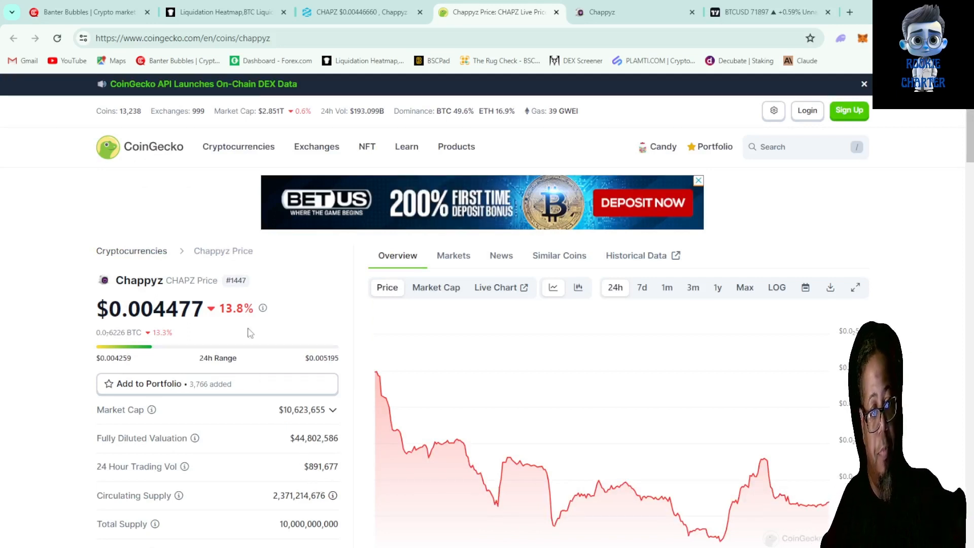
mouse_move(732, 497)
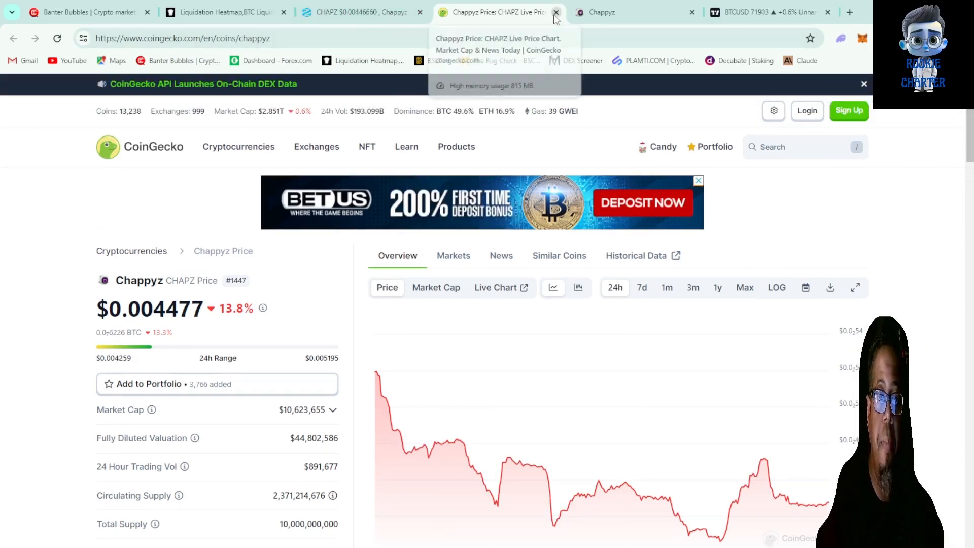
Close the CoinGecko tab and move to the TradingView BTCUSD Heikin Ashi chart
left_click(556, 12)
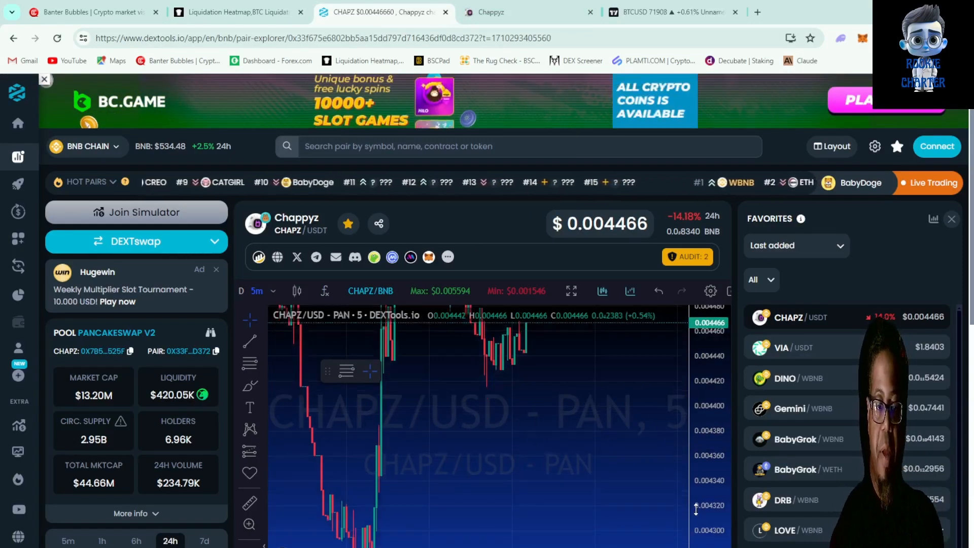
left_click(668, 12)
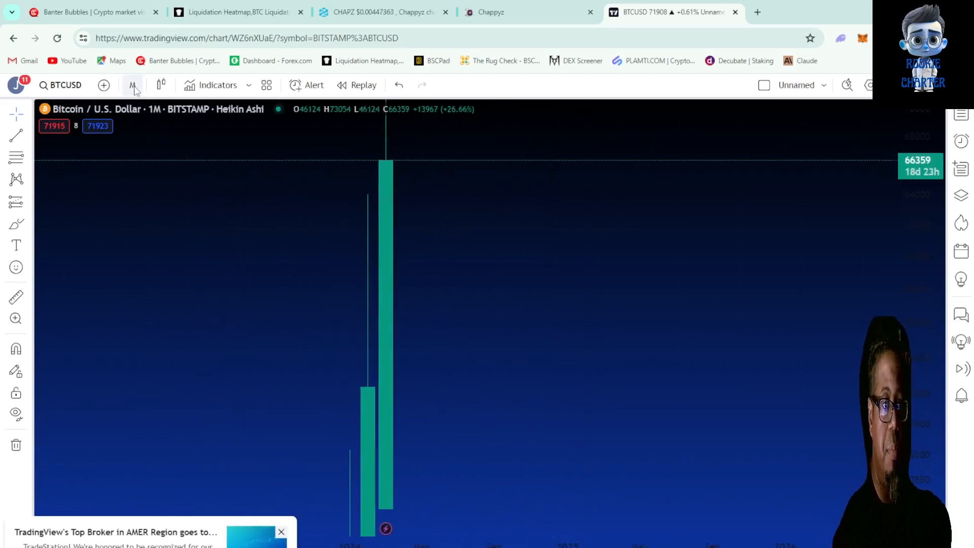
Set the BTCUSD Heikin Ashi chart interval to 1 week
left_click(132, 85)
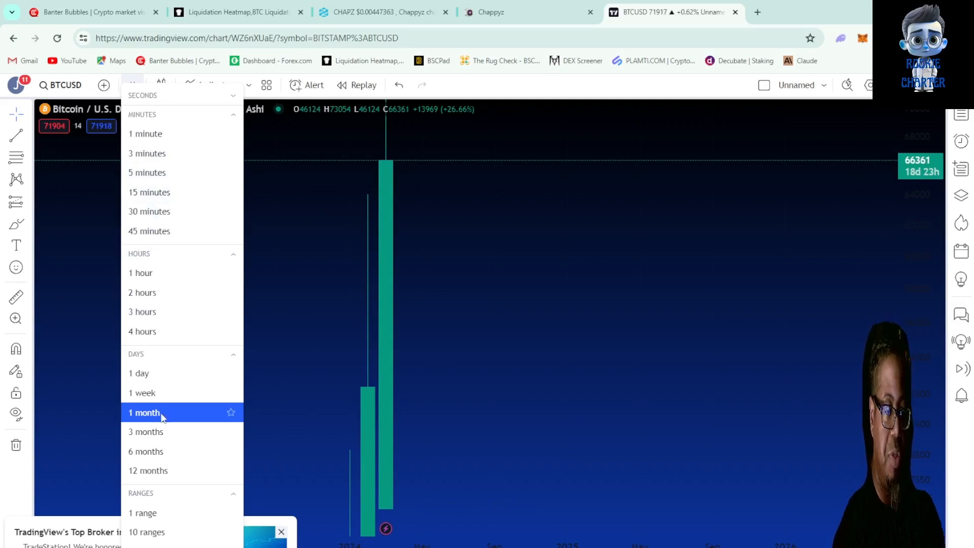
left_click(142, 392)
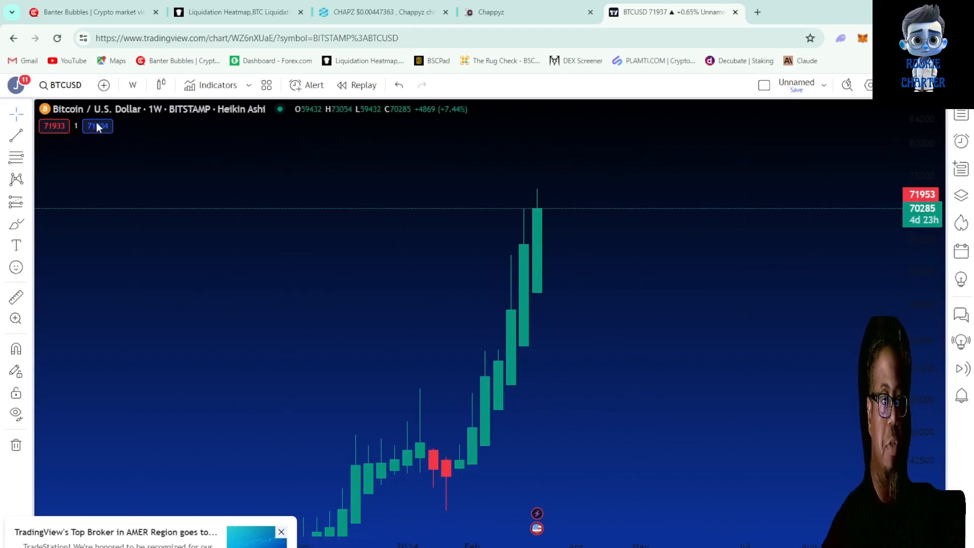
left_click(132, 85)
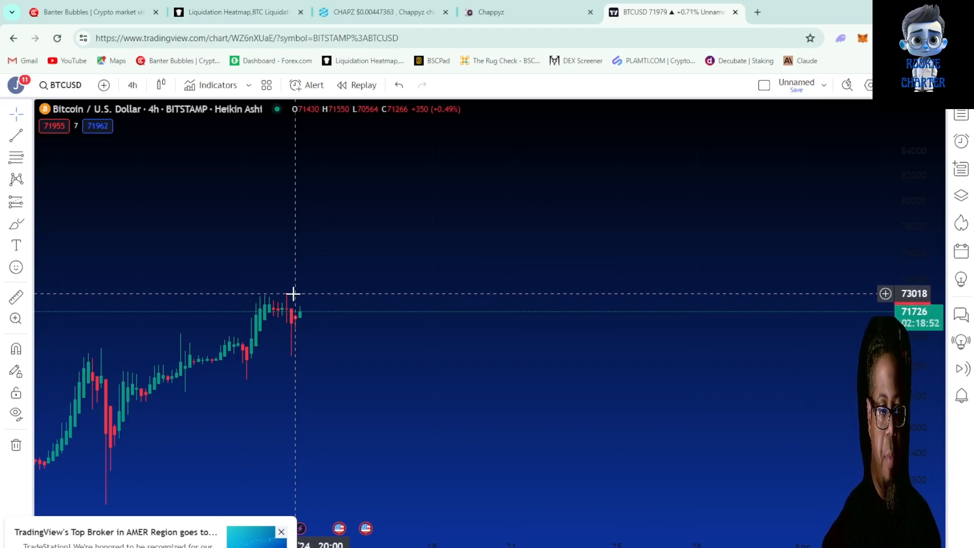
mouse_move(286, 360)
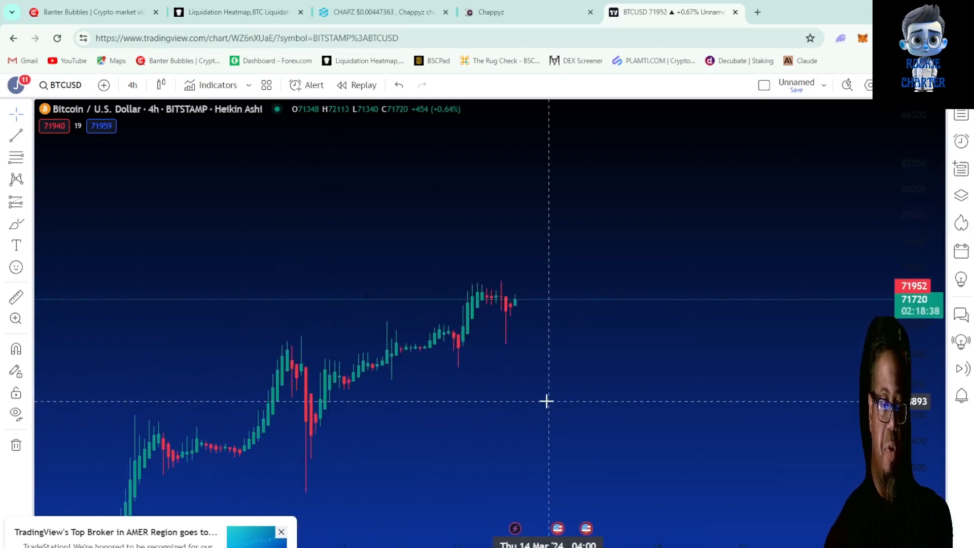
mouse_move(538, 395)
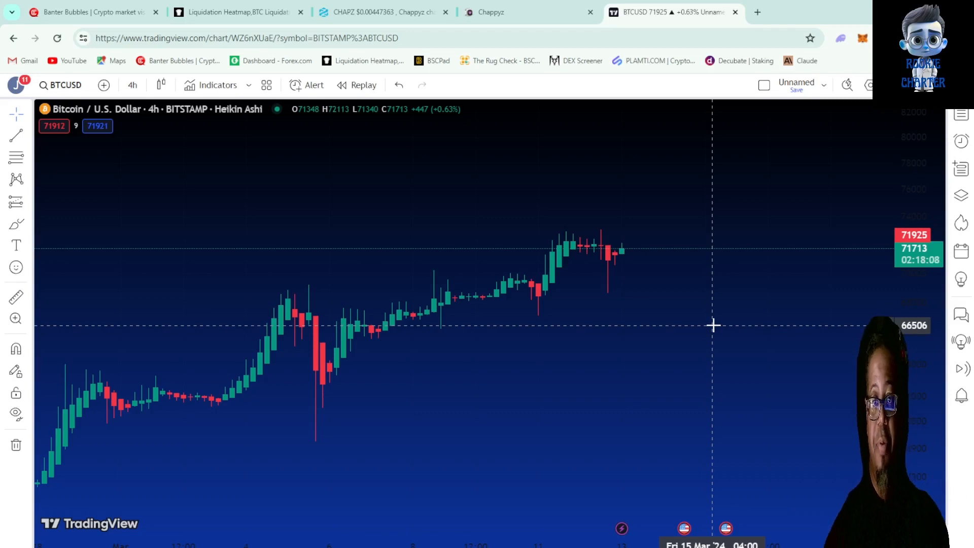
mouse_move(531, 303)
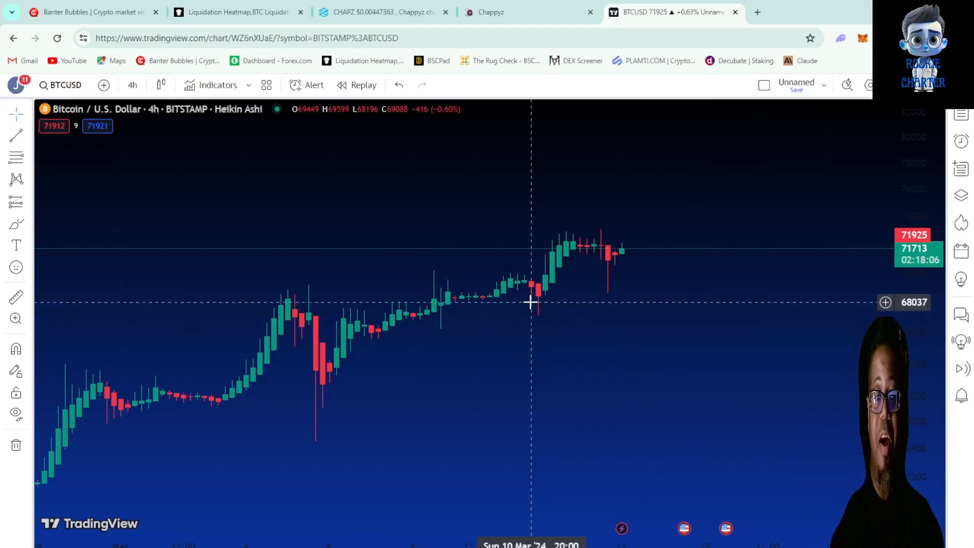
Pan the 4h BTCUSD Heikin Ashi chart to frame the mid-March climb near 71,695
left_click_drag(529, 303, 602, 327)
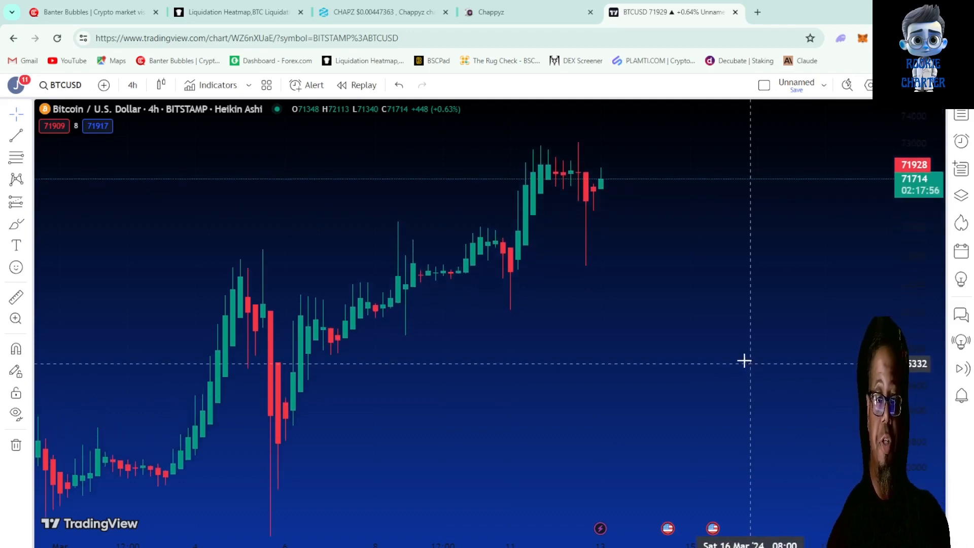
left_click_drag(743, 360, 642, 369)
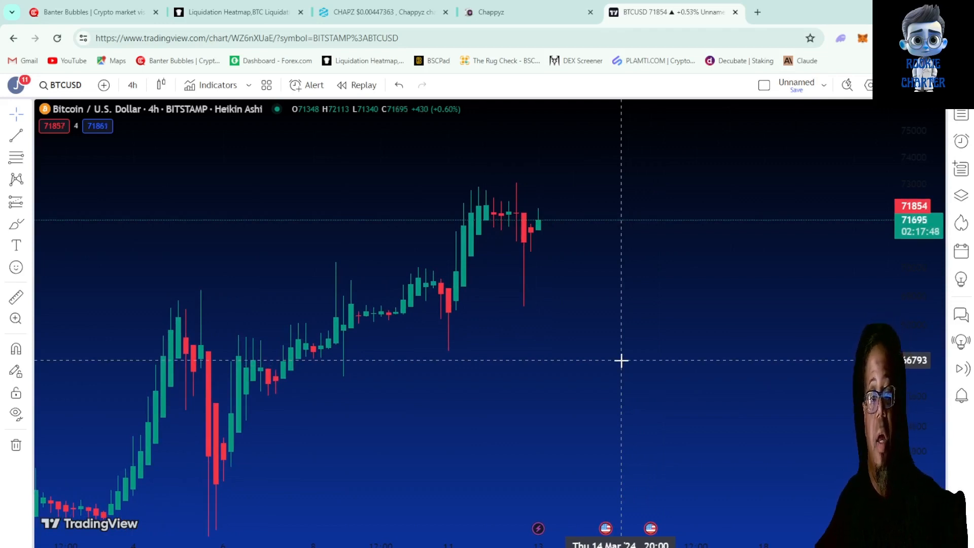
mouse_move(660, 367)
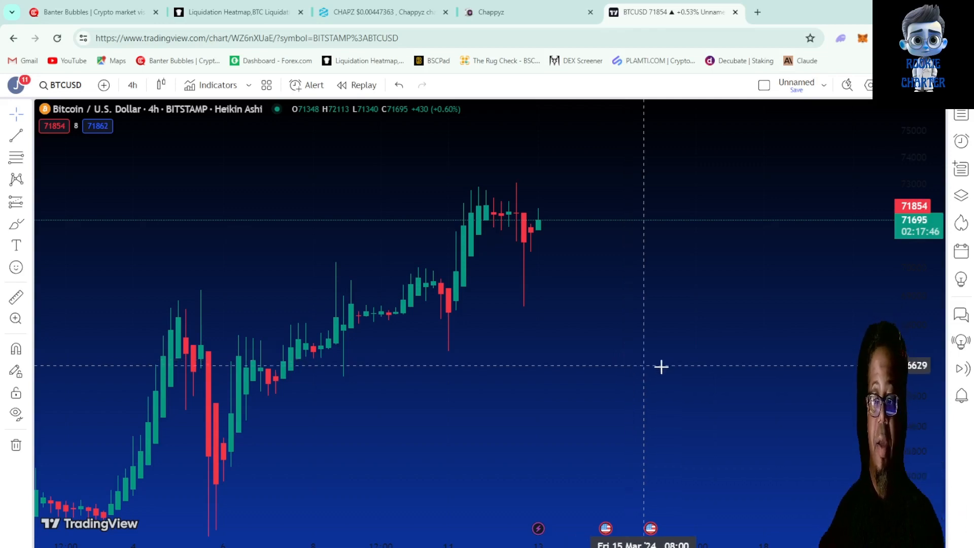
mouse_move(503, 409)
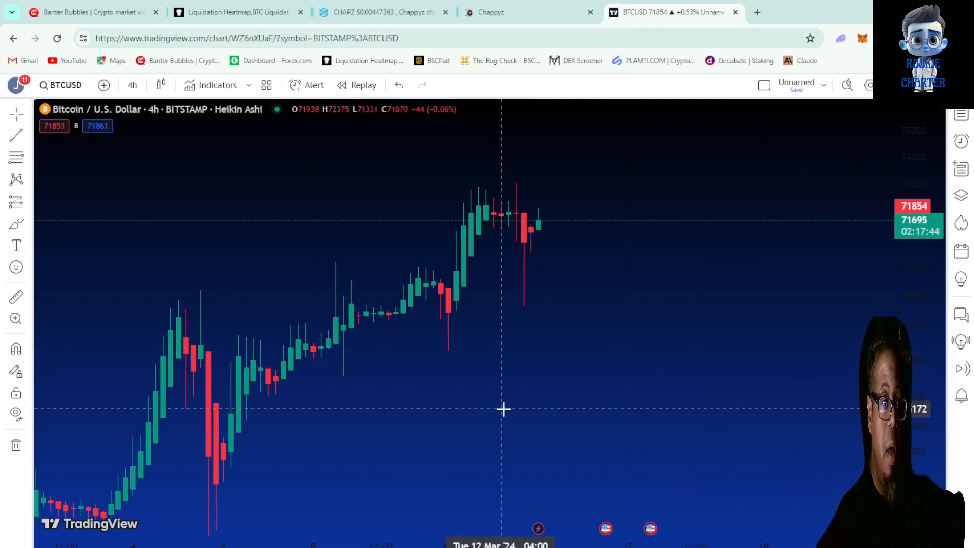